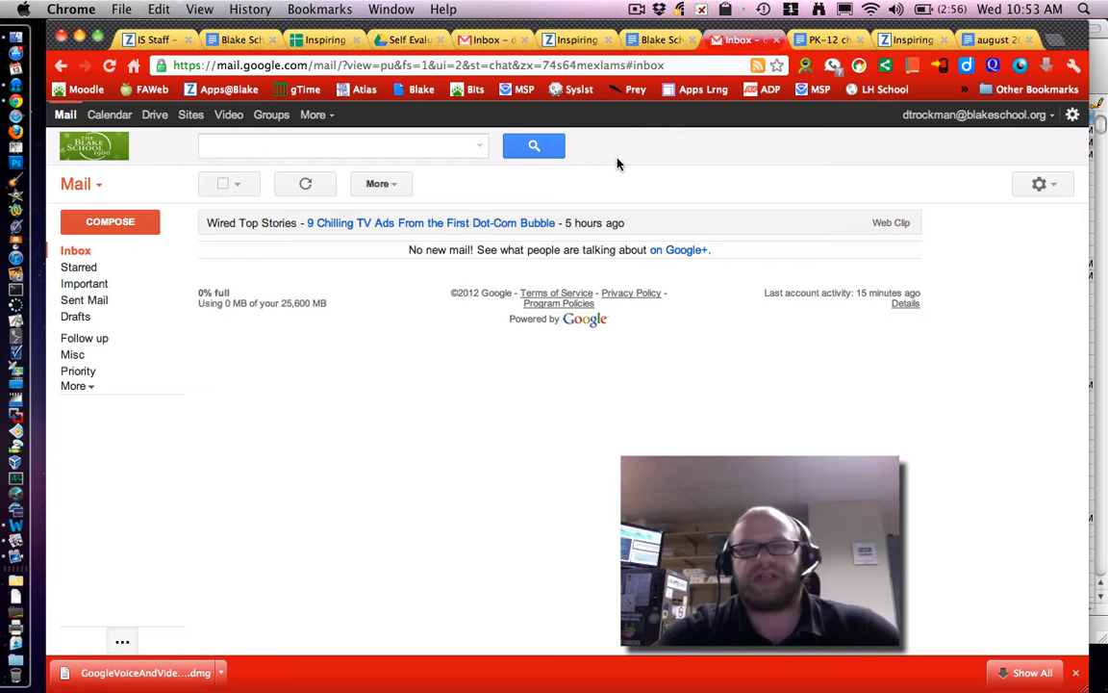
{"action": "mouse_move", "coordinate": [466, 413]}
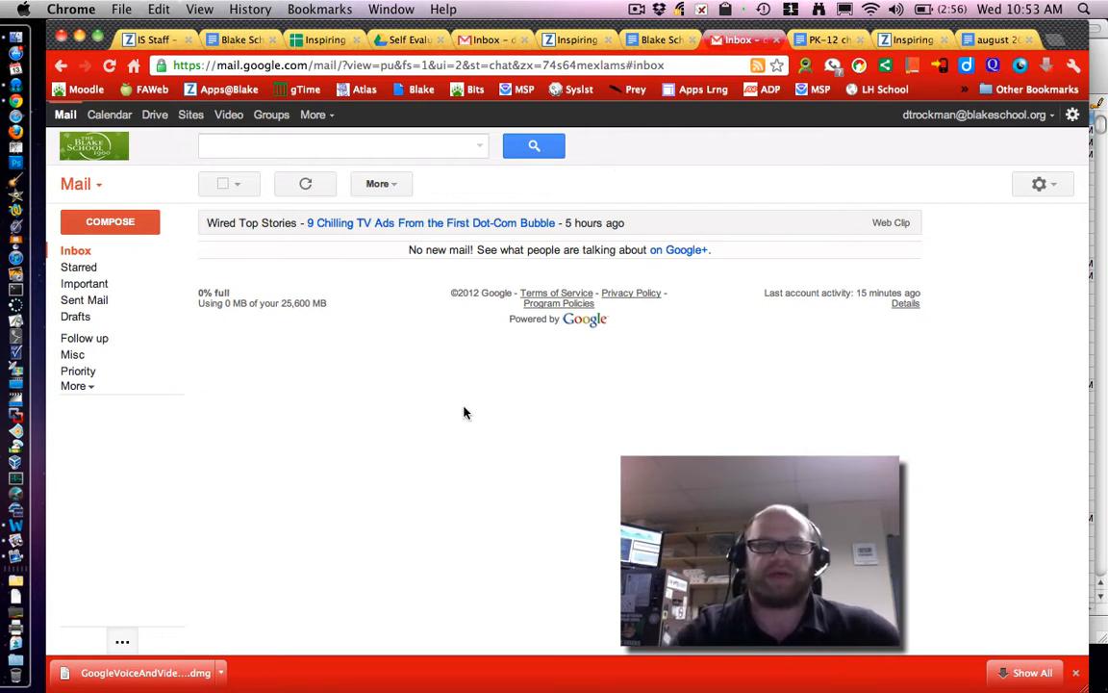
{"action": "mouse_move", "coordinate": [178, 154]}
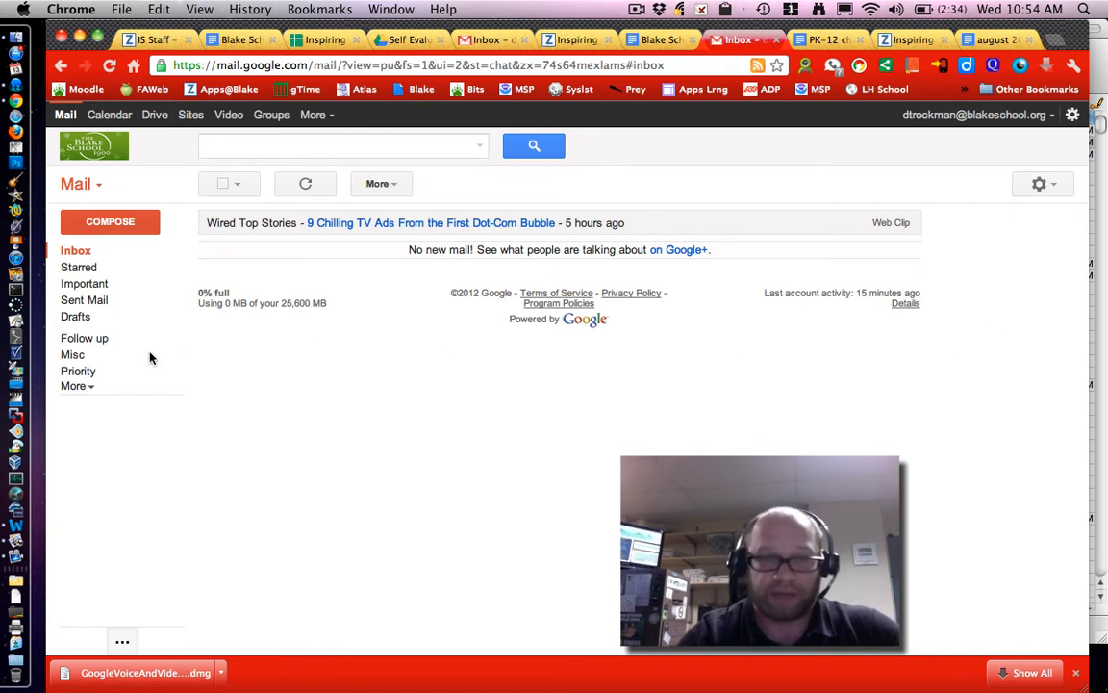
{"action": "mouse_move", "coordinate": [85, 338]}
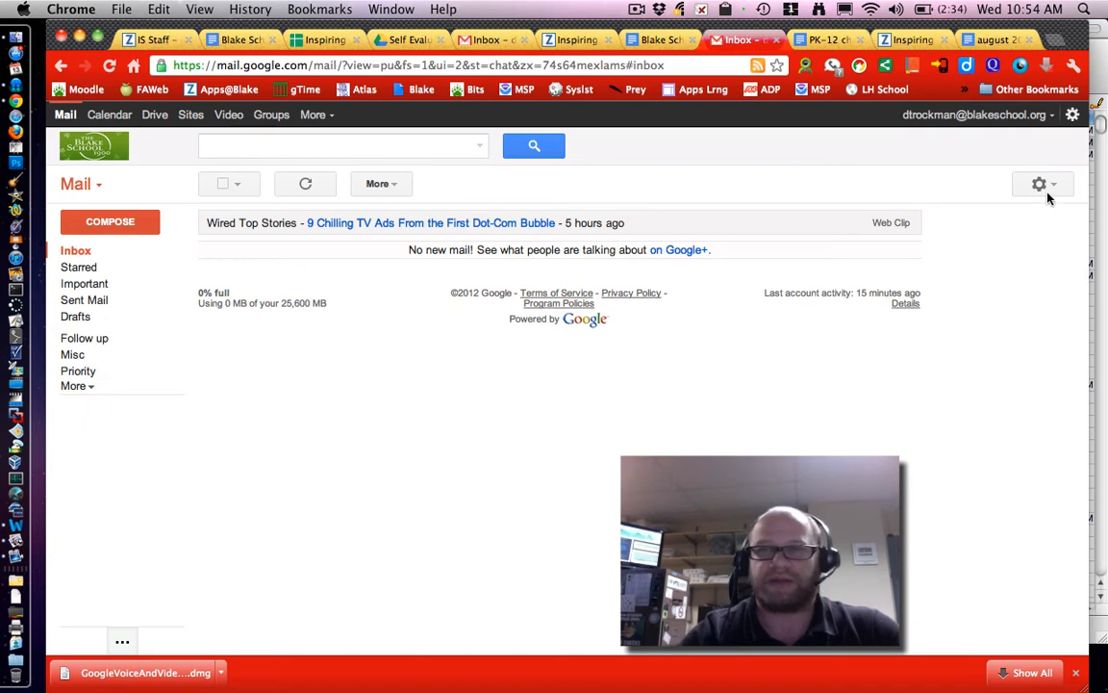
Switch Gmail chat on from the Settings Chat tab and save the change
{"action": "left_click", "coordinate": [1039, 184]}
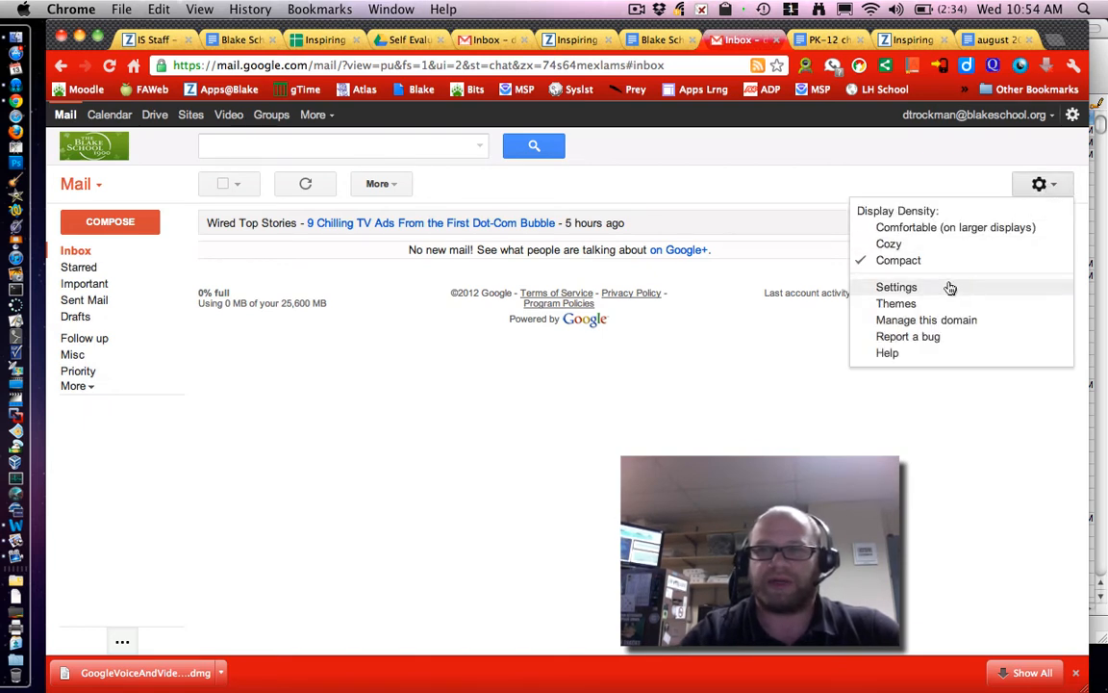
{"action": "left_click", "coordinate": [897, 287]}
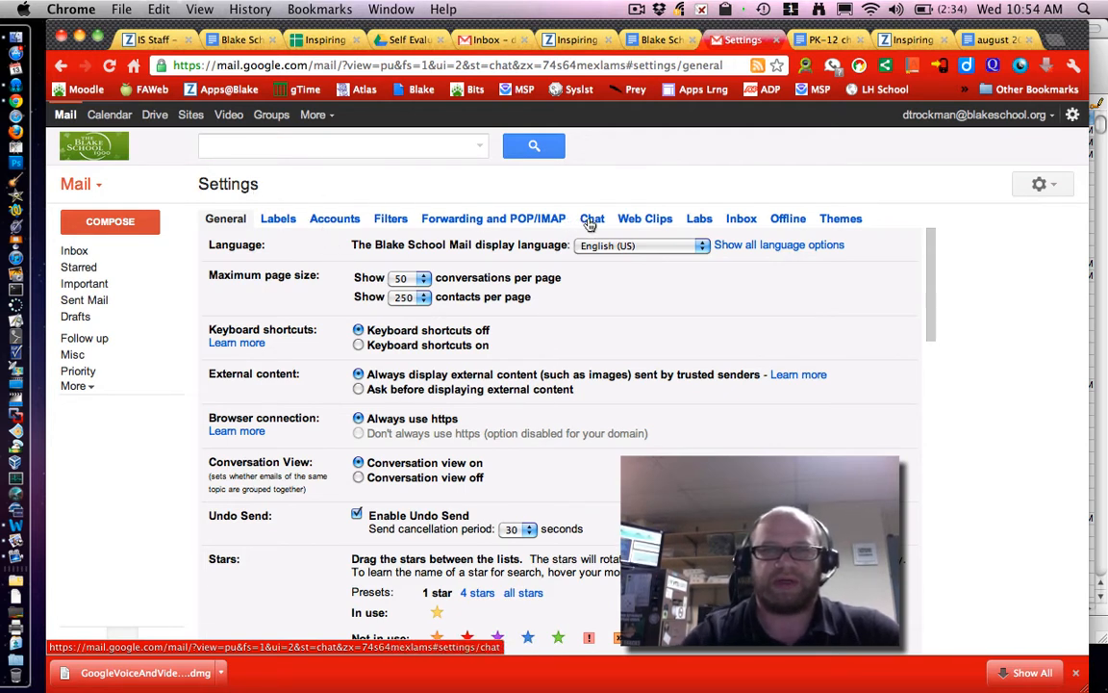
{"action": "left_click", "coordinate": [592, 218]}
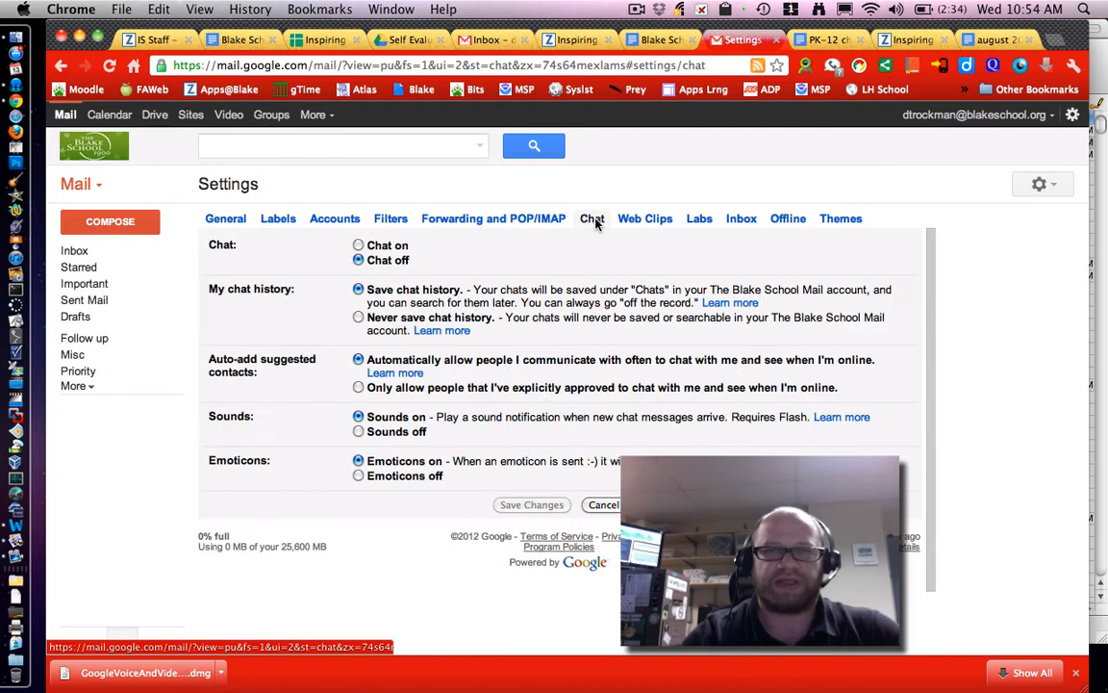
{"action": "left_click", "coordinate": [357, 245]}
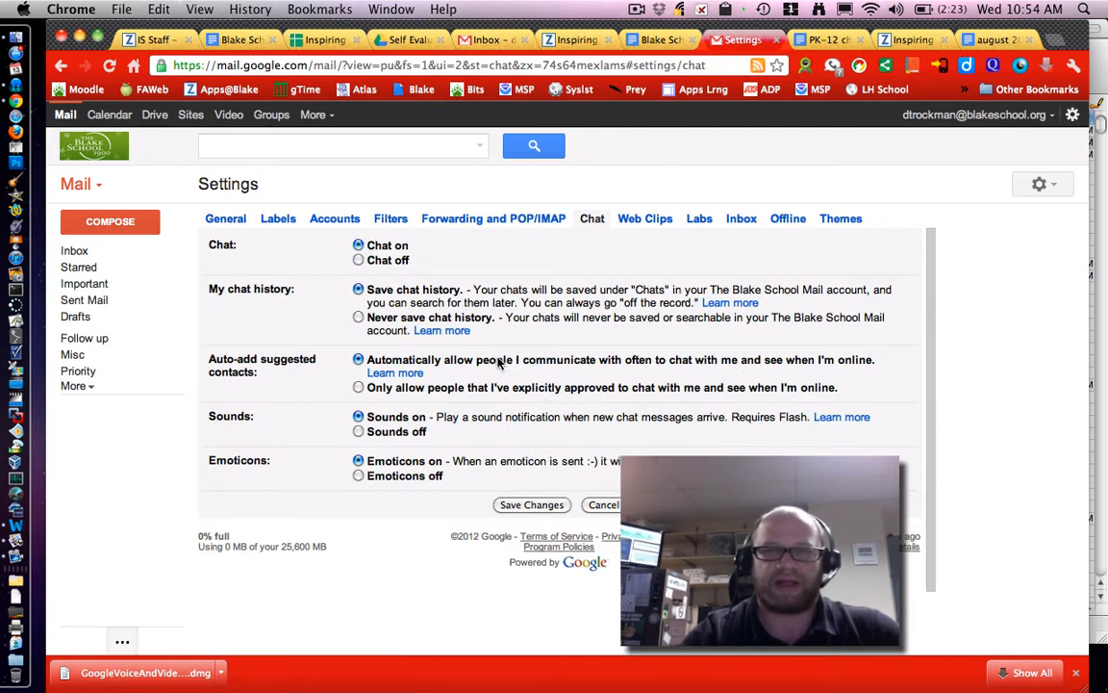
{"action": "mouse_move", "coordinate": [676, 365]}
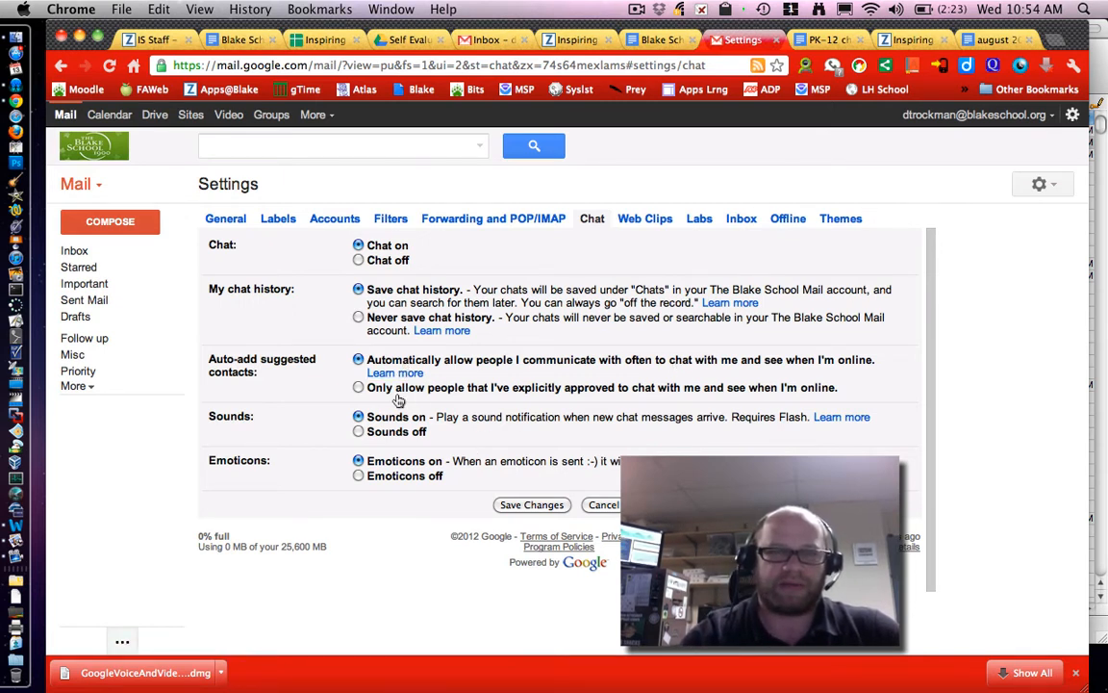
{"action": "left_click", "coordinate": [531, 505]}
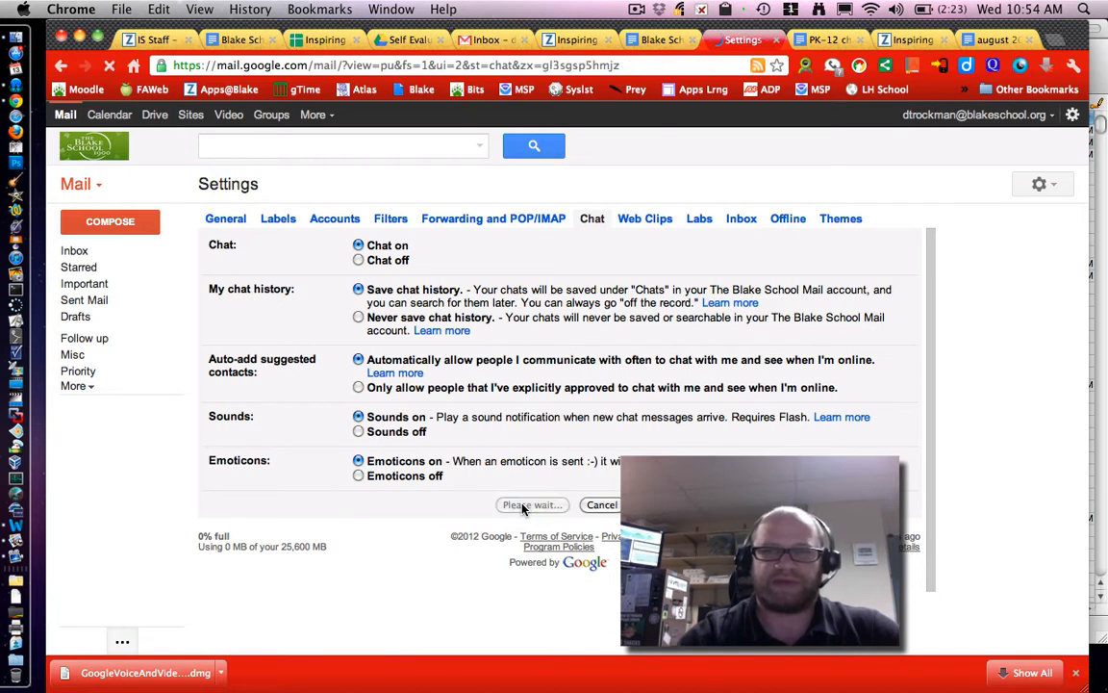
{"action": "left_click", "coordinate": [531, 505]}
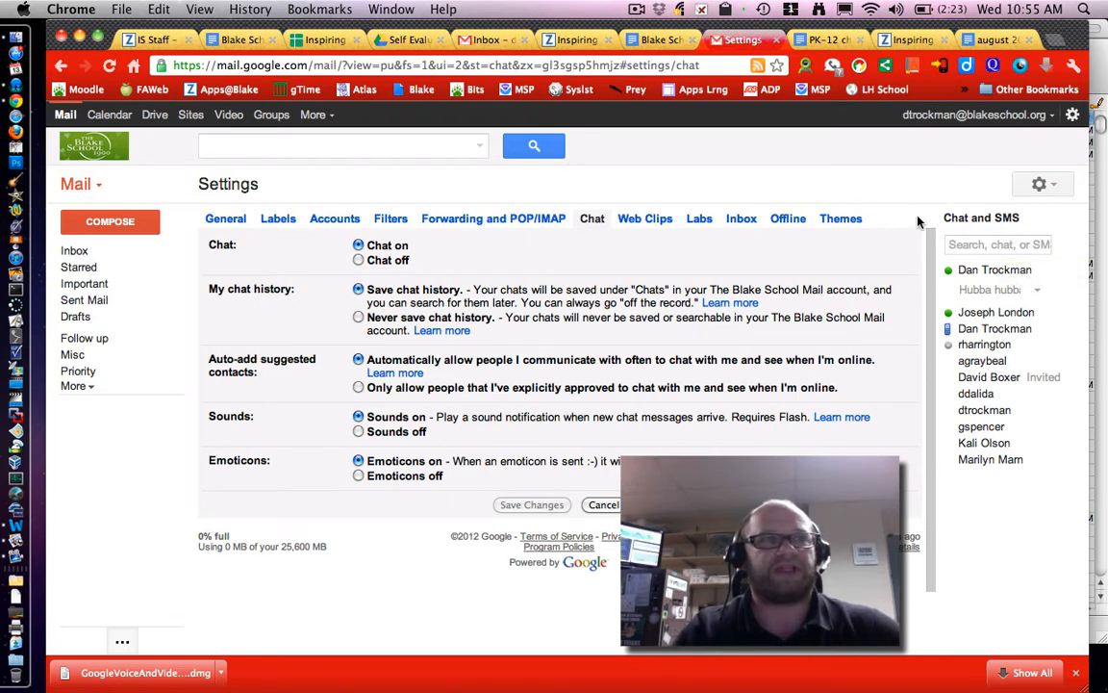
{"action": "mouse_move", "coordinate": [994, 312]}
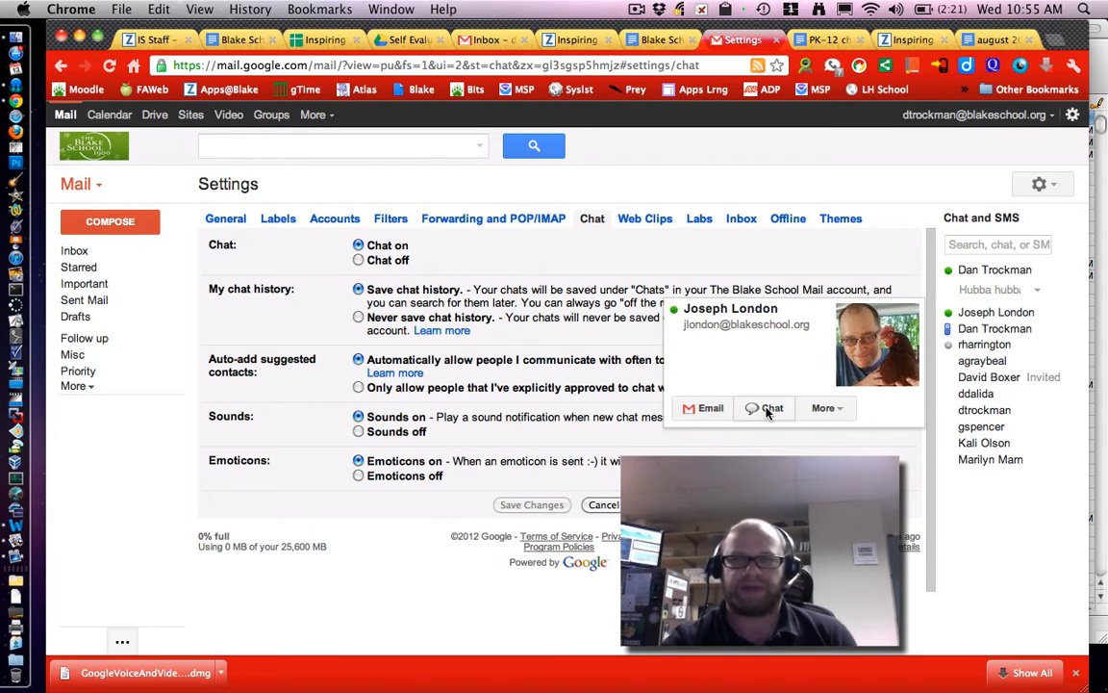
Start a chat with the online contact from their hover card
{"action": "left_click", "coordinate": [765, 408]}
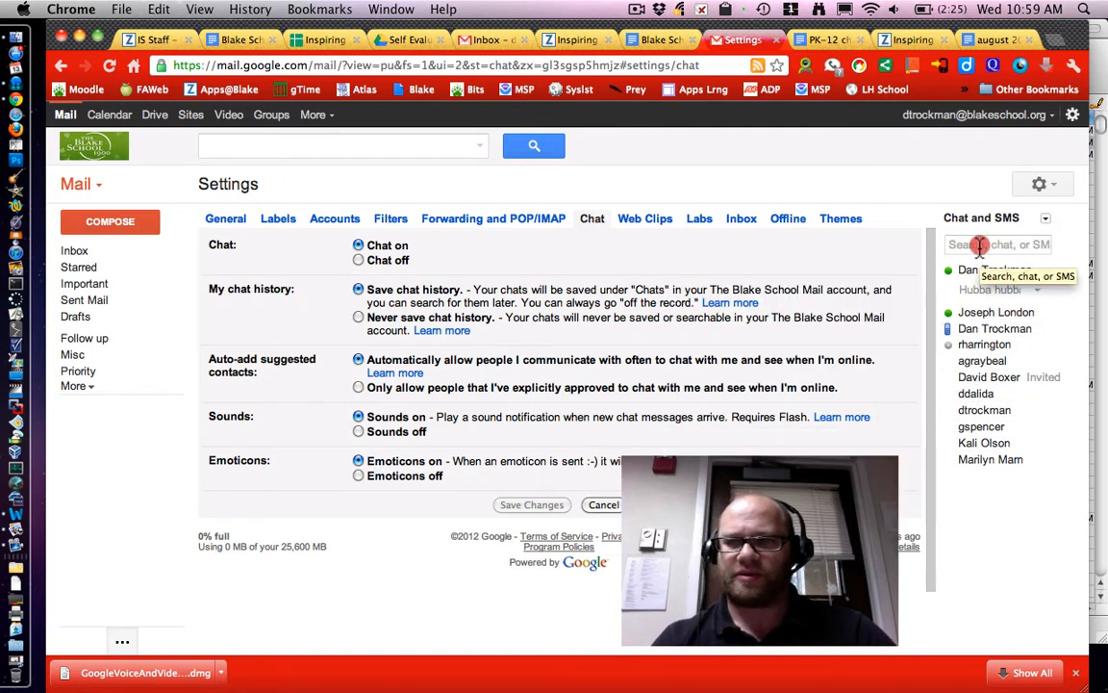
Search for 'lizz' in the chat box and invite that contact to chat
{"action": "type", "text": "lizz"}
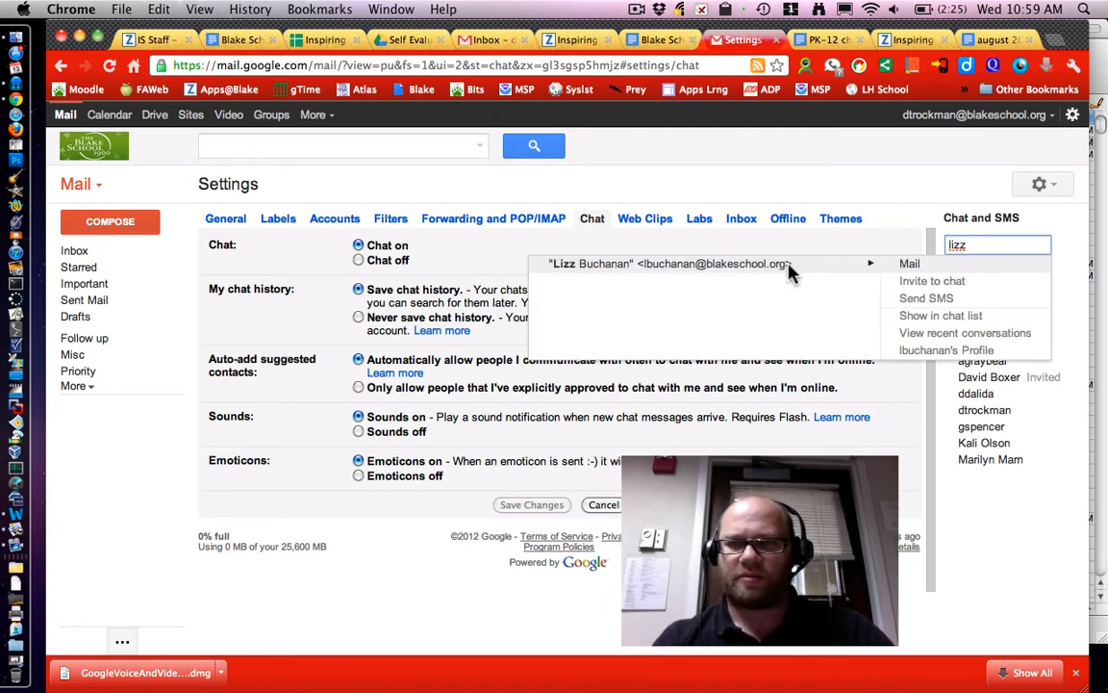
{"action": "mouse_move", "coordinate": [933, 281]}
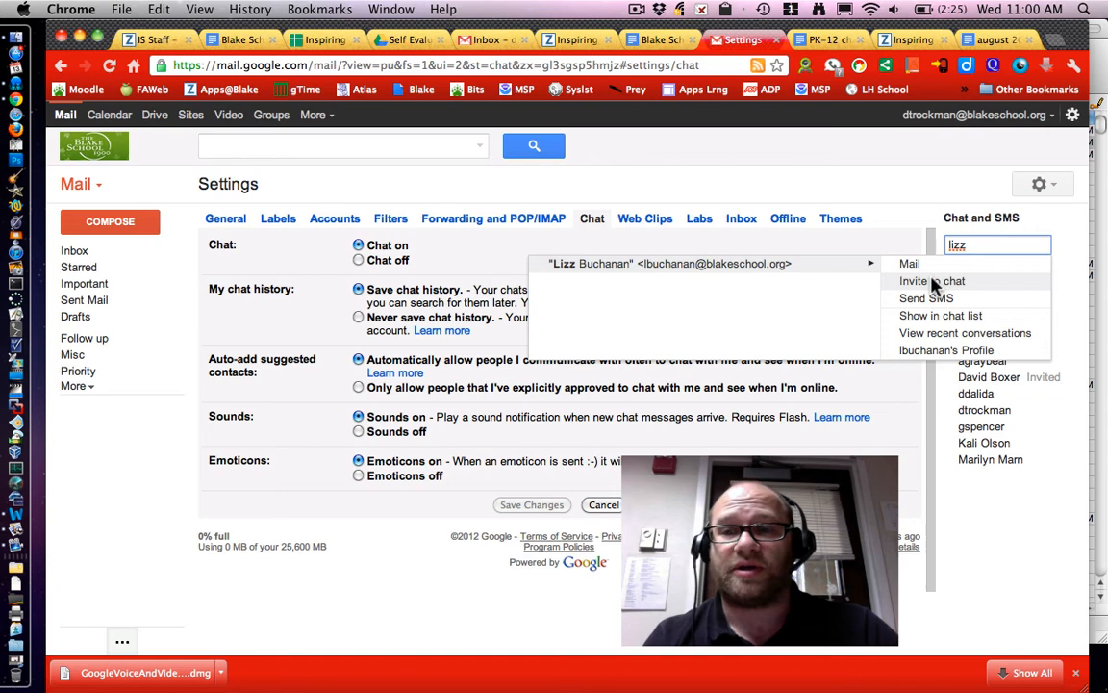
{"action": "left_click", "coordinate": [931, 281]}
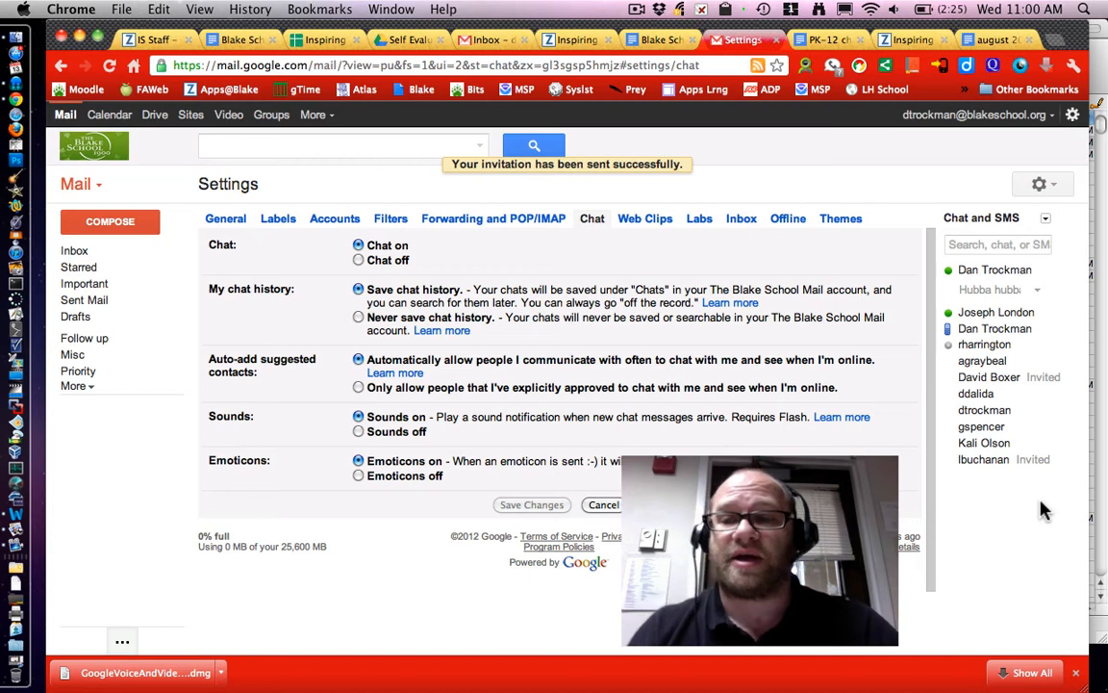
{"action": "mouse_move", "coordinate": [986, 410]}
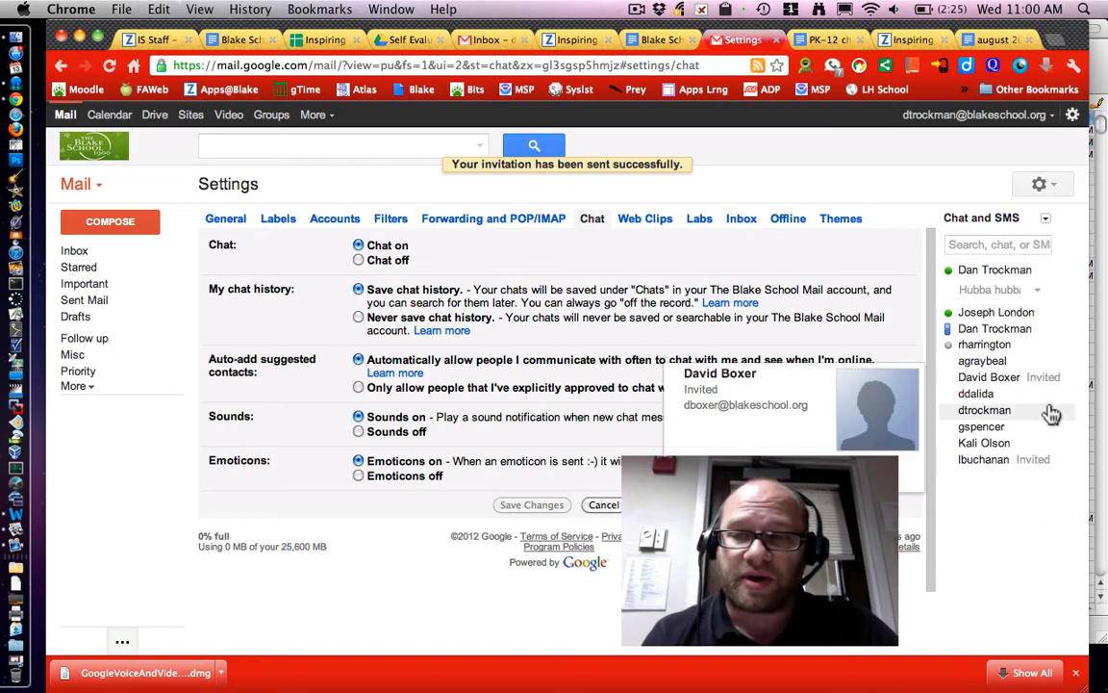